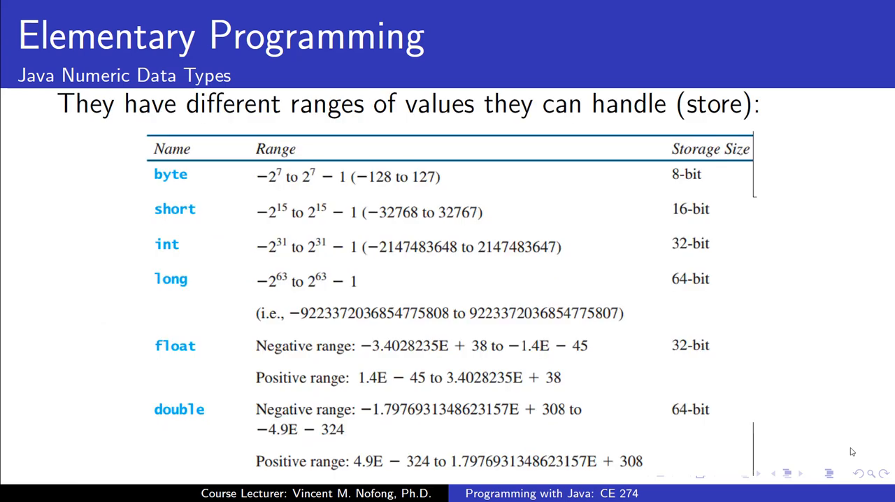
{"action": "mouse_move", "coordinate": [759, 346]}
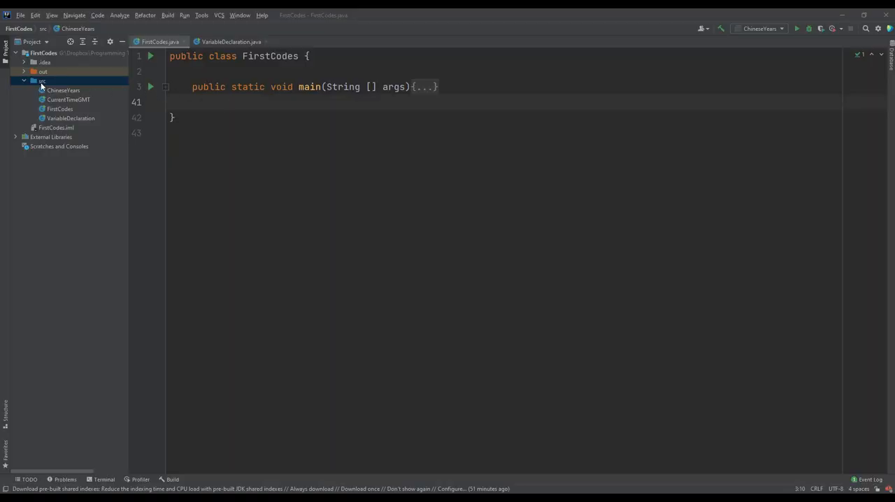
Create the NumericDataTypes class in src and generate an empty main method with psvm
{"action": "right_click", "coordinate": [42, 81]}
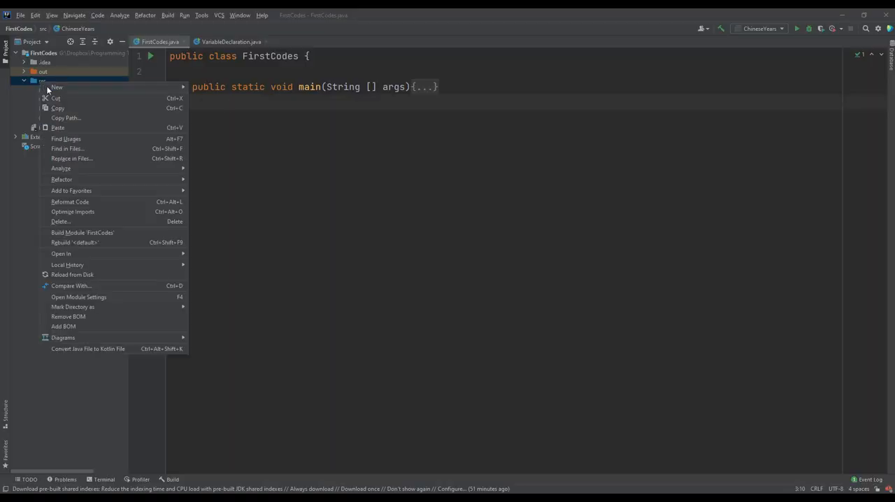
{"action": "left_click", "coordinate": [57, 86]}
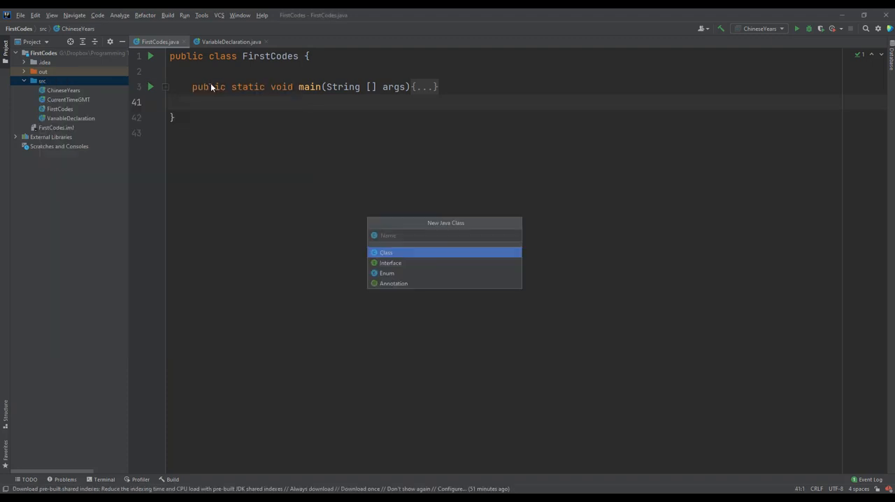
{"action": "type", "text": "N"}
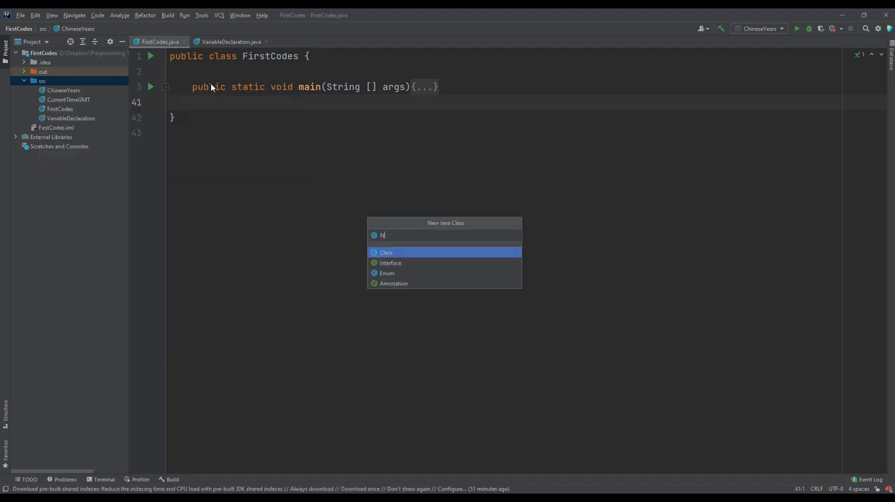
{"action": "type", "text": "umer"}
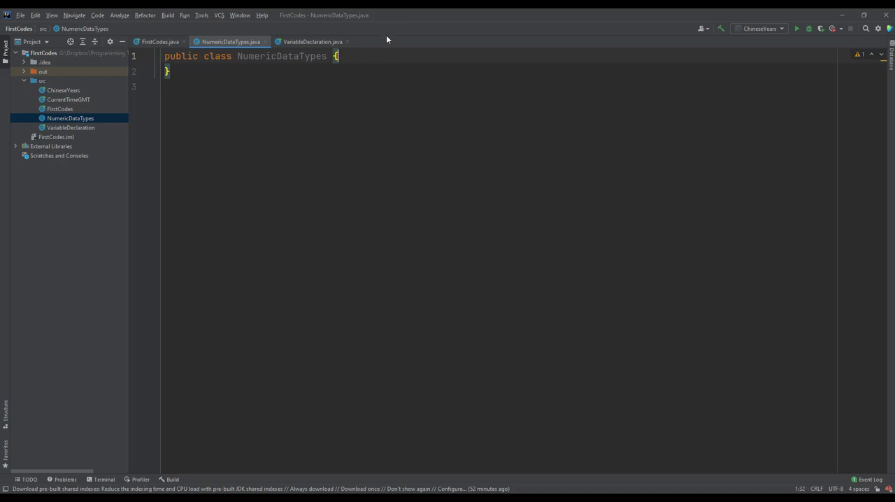
{"action": "key", "text": "enter"}
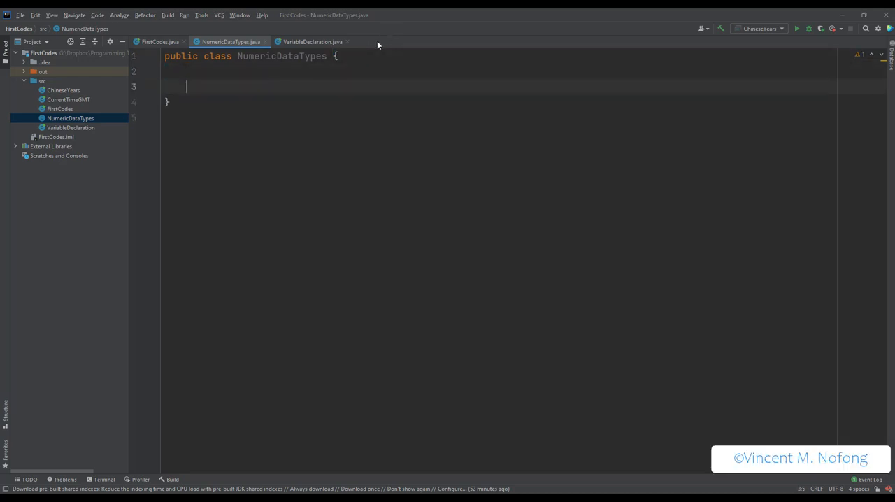
{"action": "type", "text": "psvm"}
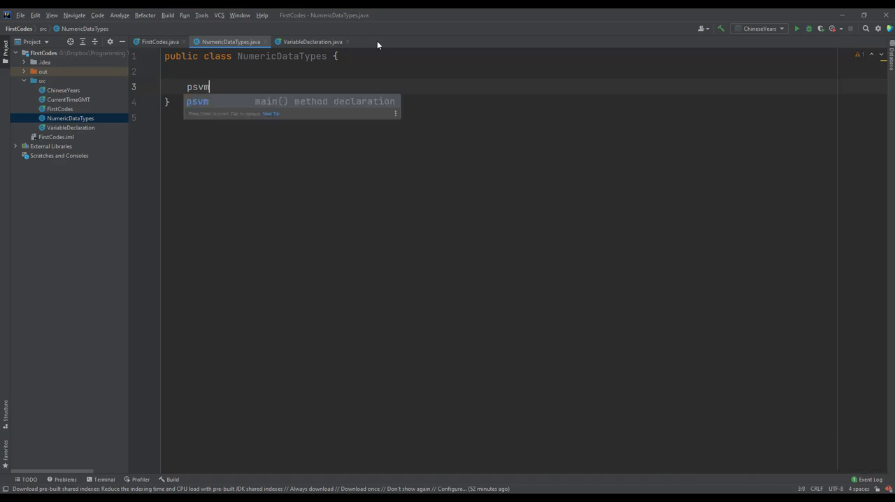
{"action": "key", "text": "Enter"}
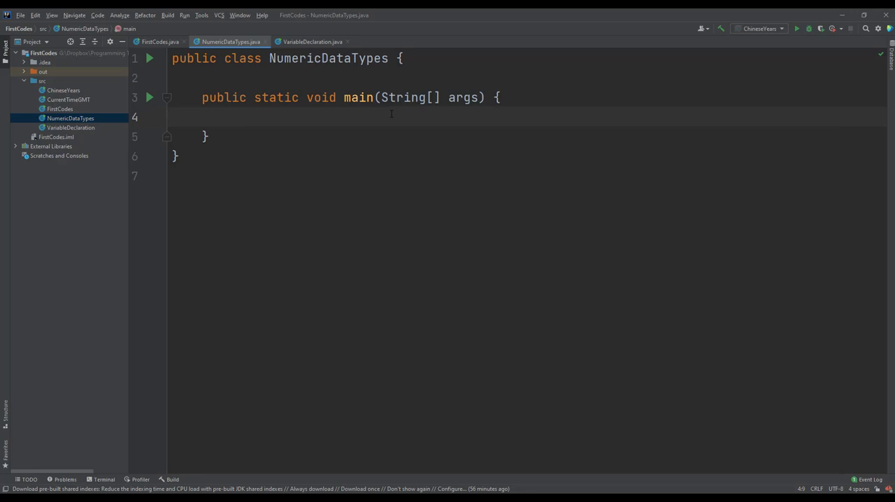
Add the //Numeric Data Types comment and declare byte DogAge = 20
{"action": "type", "text": "//Numeric Data Types"}
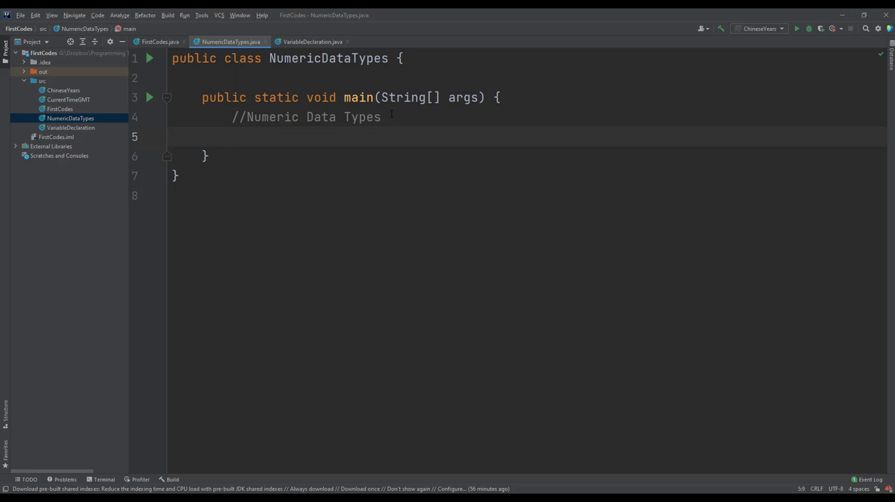
{"action": "left_click", "coordinate": [381, 117]}
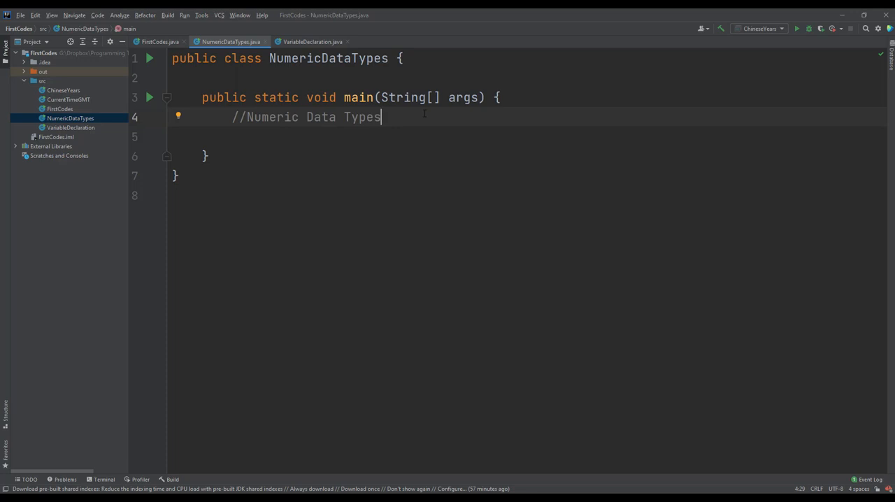
{"action": "key", "text": "Return"}
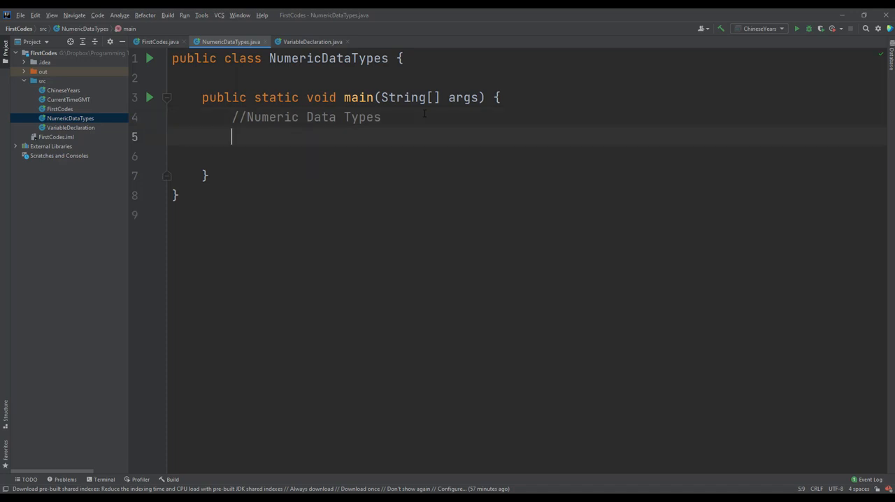
{"action": "type", "text": "byte"}
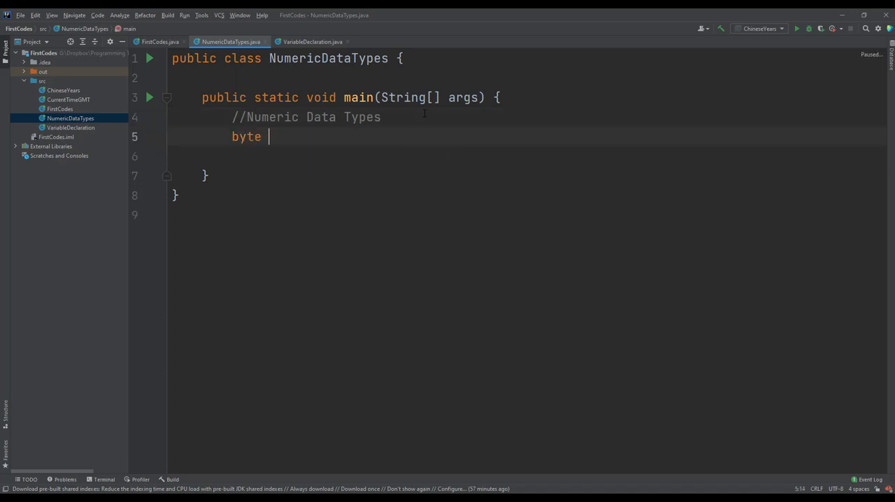
{"action": "type", "text": "DogA"}
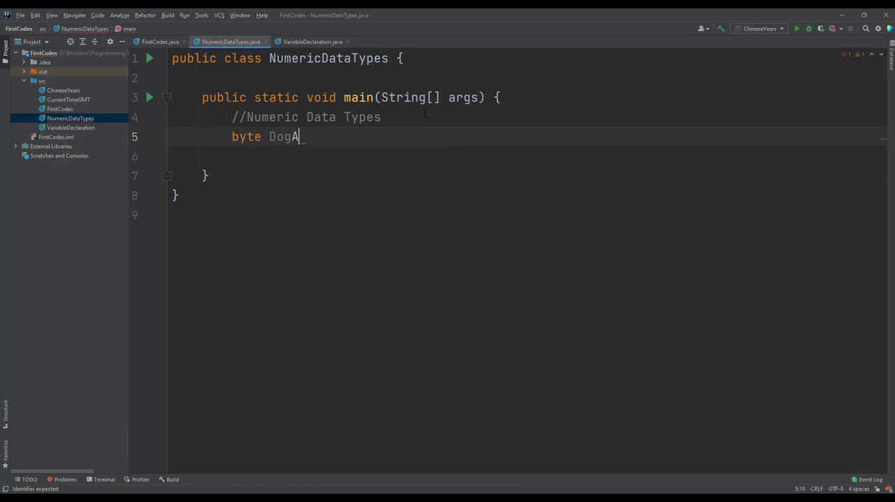
{"action": "type", "text": "ge ="}
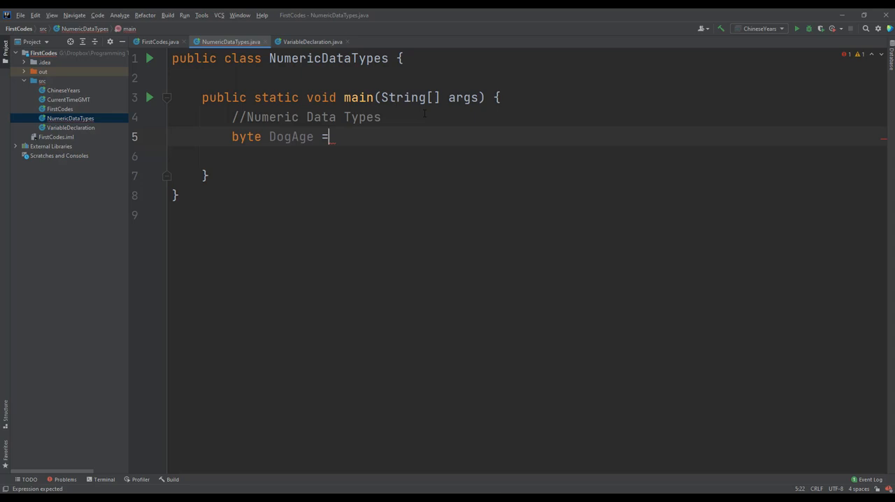
{"action": "type", "text": "20"}
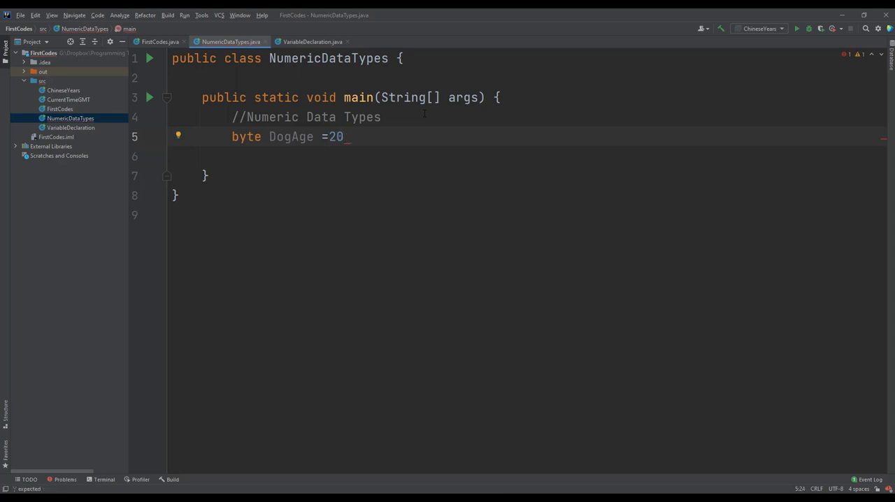
{"action": "type", "text": ";"}
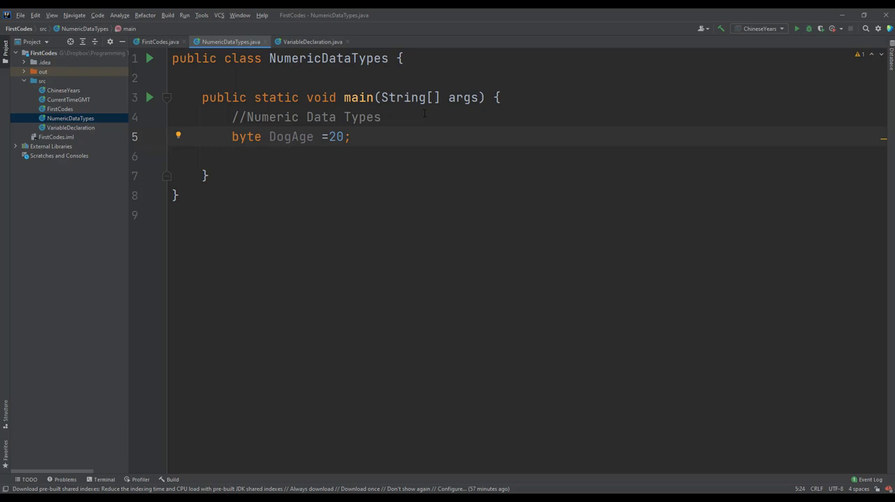
Change DogAge's value to 127, then trim it to 12
{"action": "key", "text": "Backspace"}
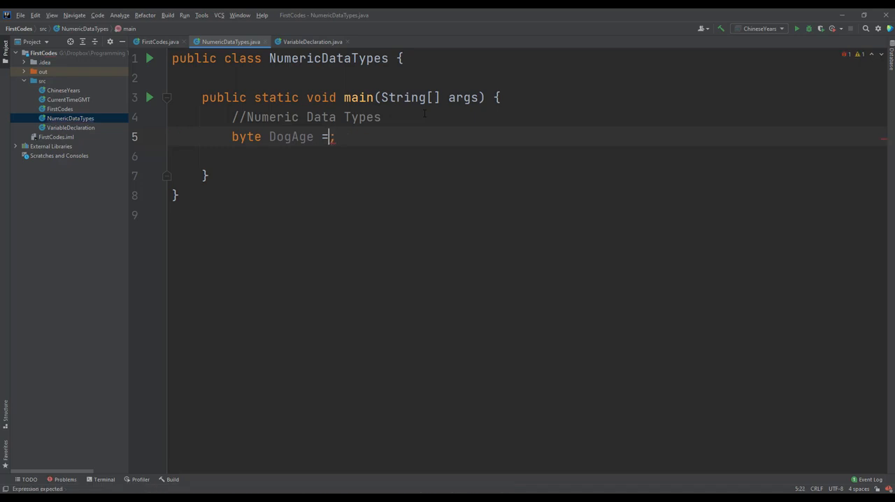
{"action": "type", "text": "1"}
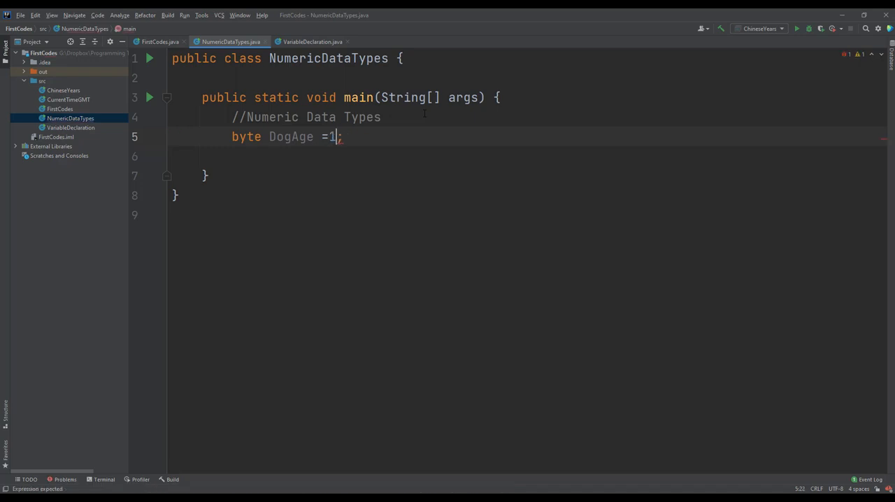
{"action": "type", "text": "27"}
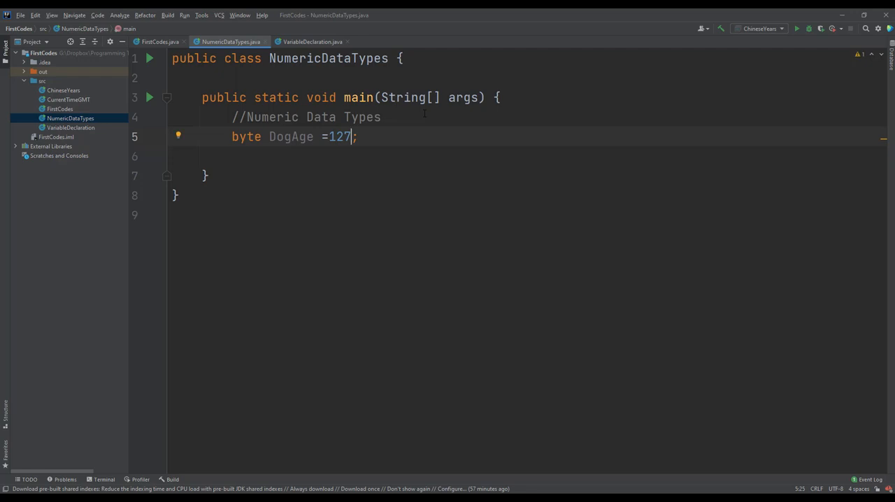
{"action": "key", "text": "Backspace"}
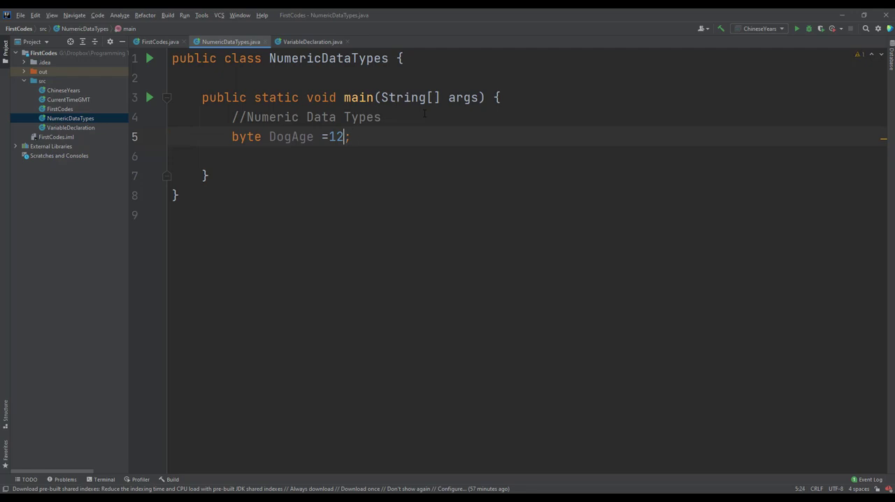
Set DogAge to 128, switch its type to short to clear the error, then revert to byte
{"action": "type", "text": "8"}
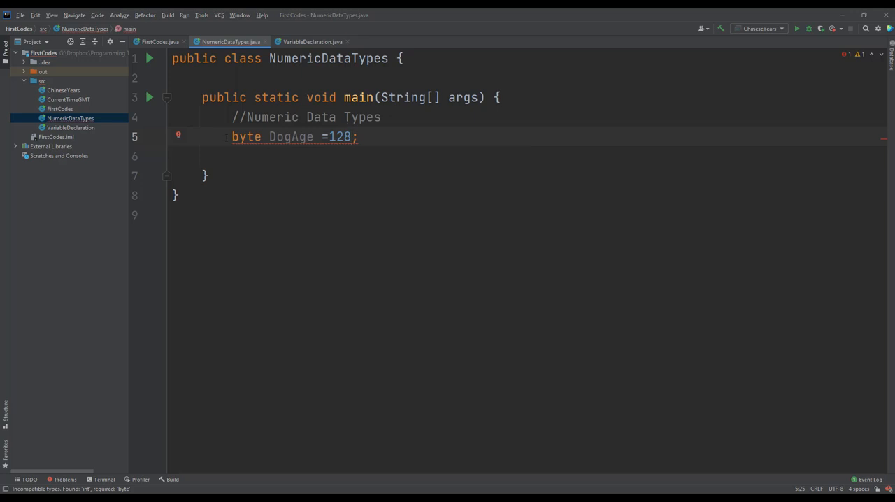
{"action": "double_click", "coordinate": [246, 136]}
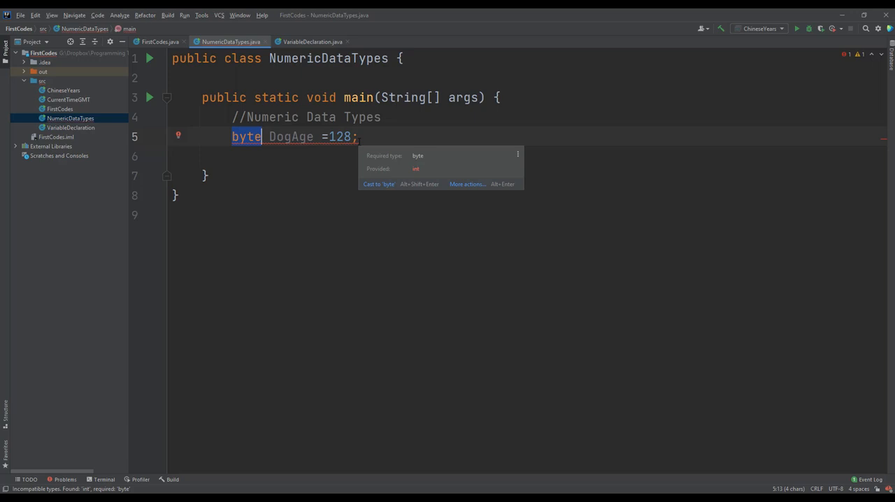
{"action": "type", "text": "short"}
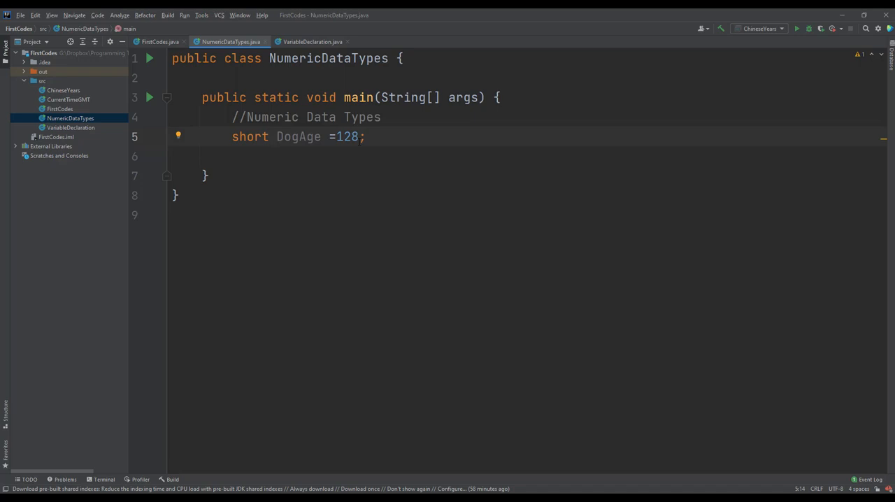
{"action": "type", "text": "byte"}
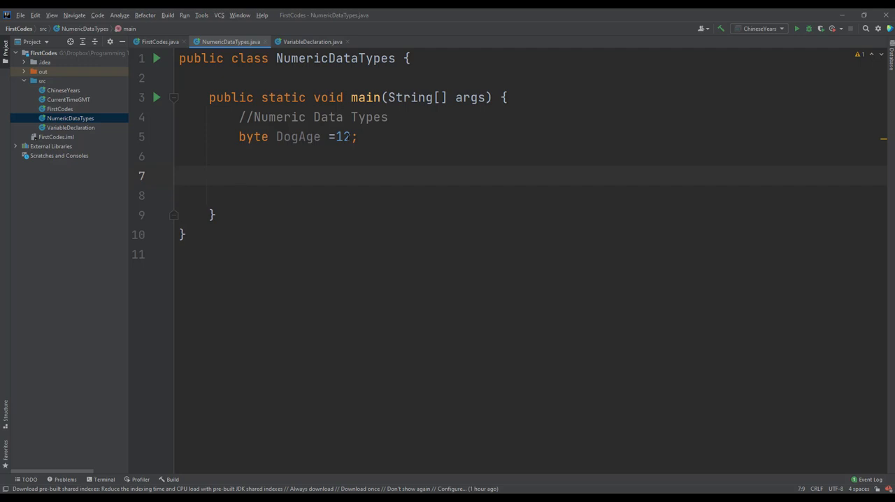
Declare short HumanAge = 150 on line 7 below DogAge
{"action": "left_click", "coordinate": [238, 176]}
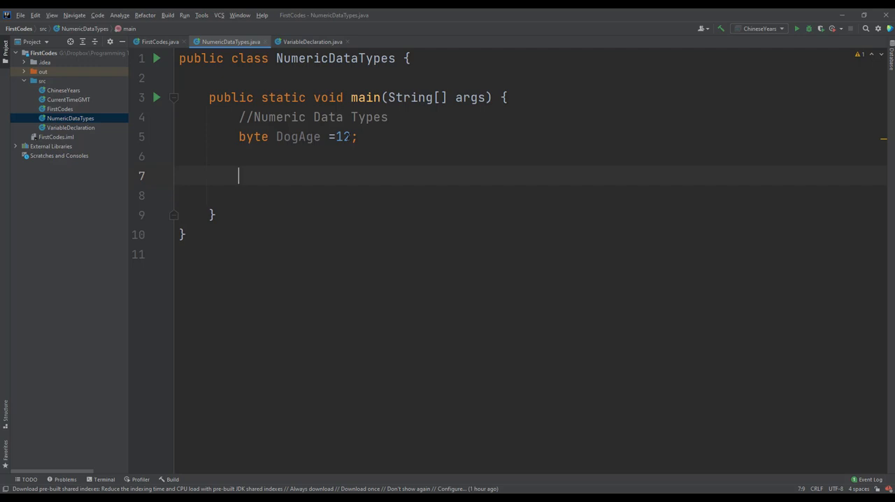
{"action": "type", "text": "short"}
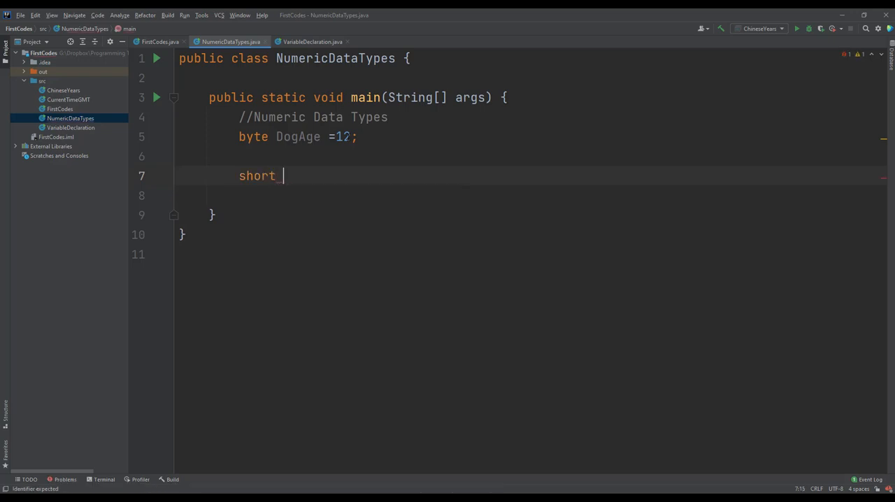
{"action": "type", "text": "int_l"}
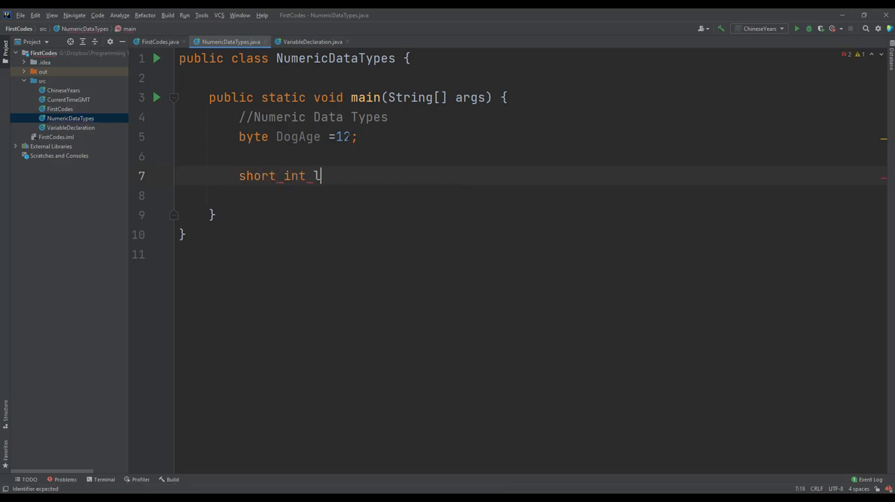
{"action": "type", "text": "ong"}
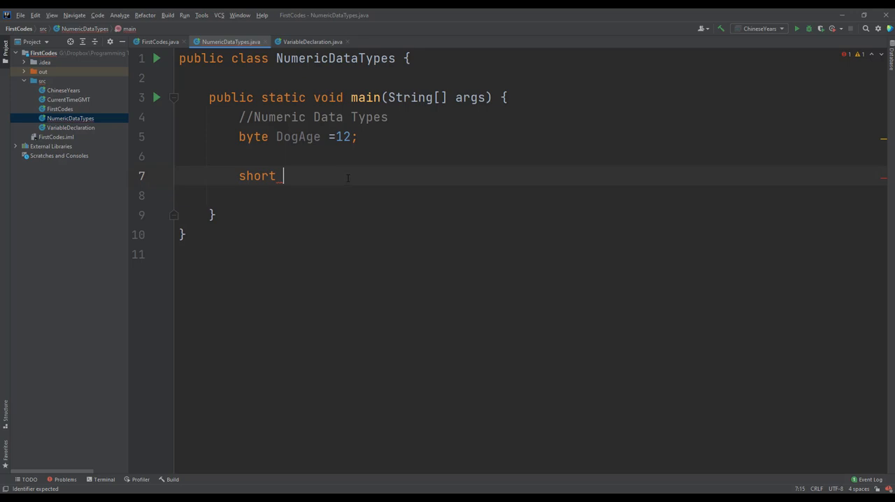
{"action": "type", "text": "Human"}
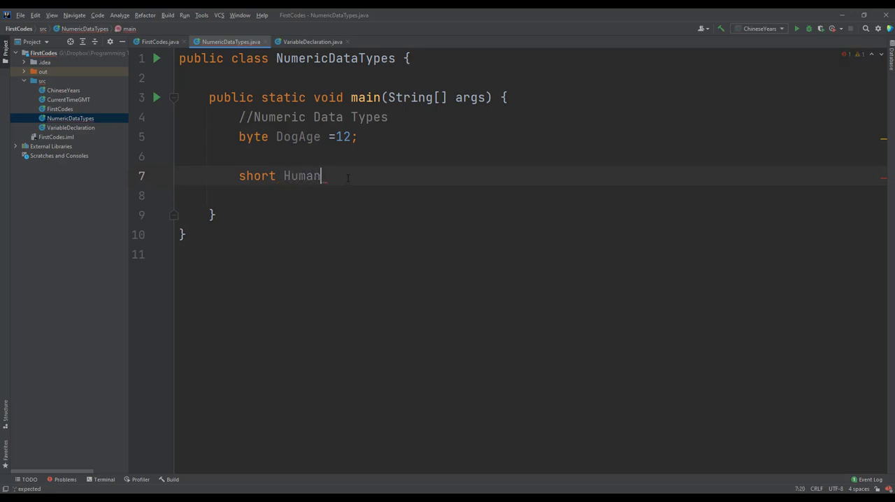
{"action": "type", "text": "Age ="}
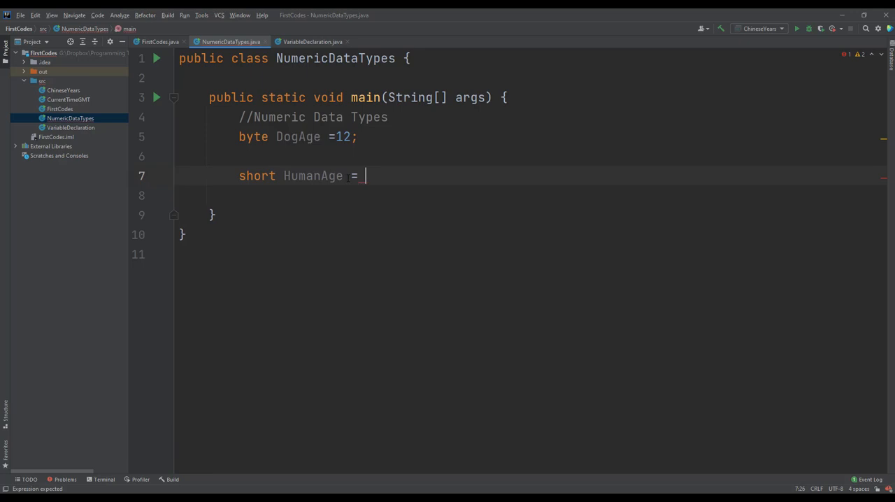
{"action": "type", "text": "150"}
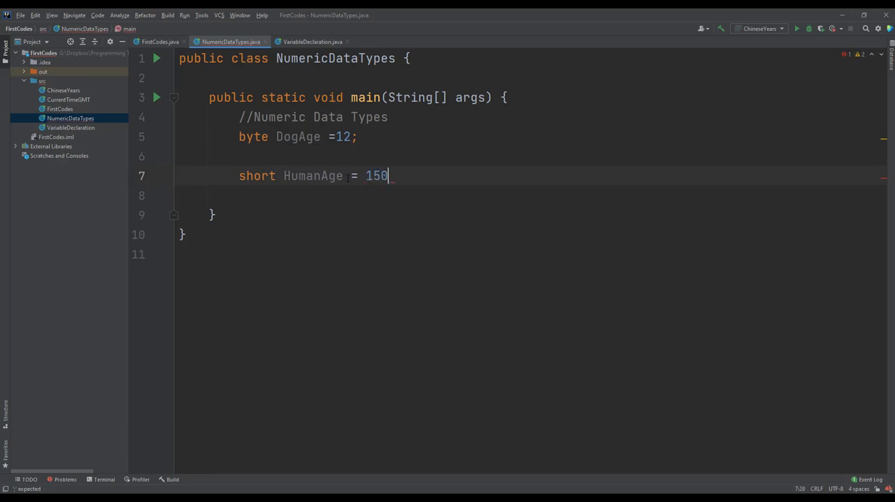
{"action": "type", "text": ";"}
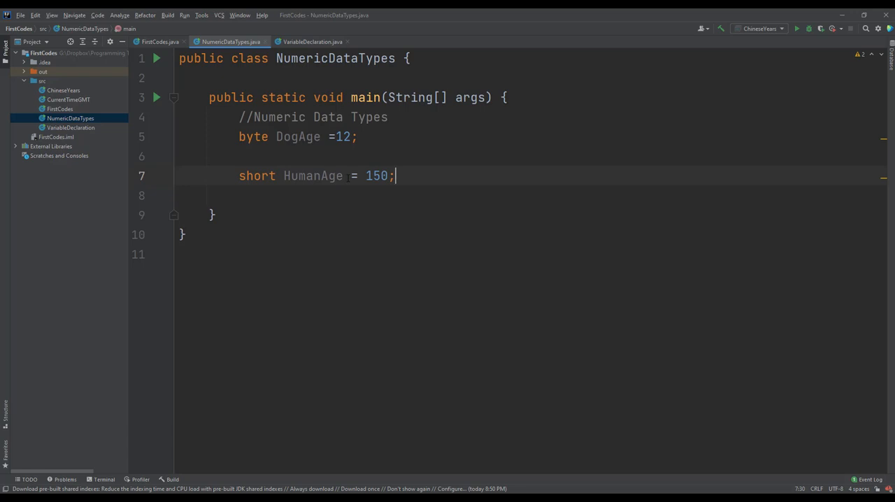
Declare int HumAge = 150 on line 8
{"action": "type", "text": "int"}
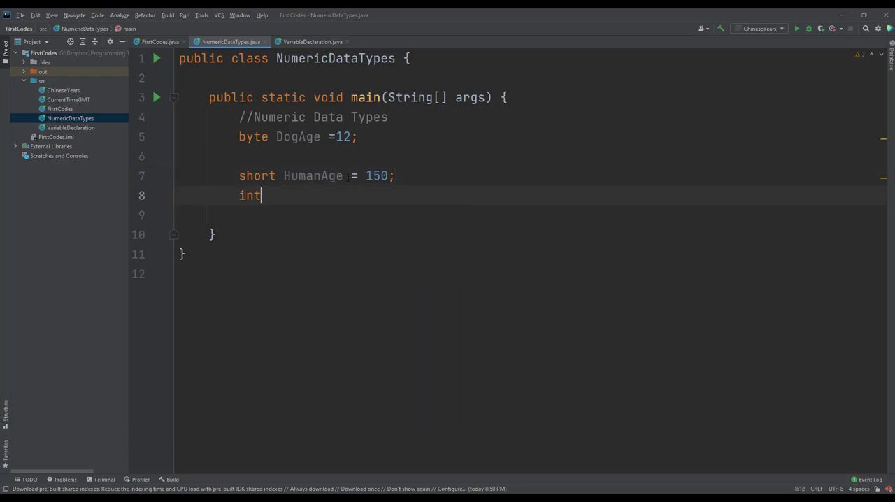
{"action": "type", "text": "H"}
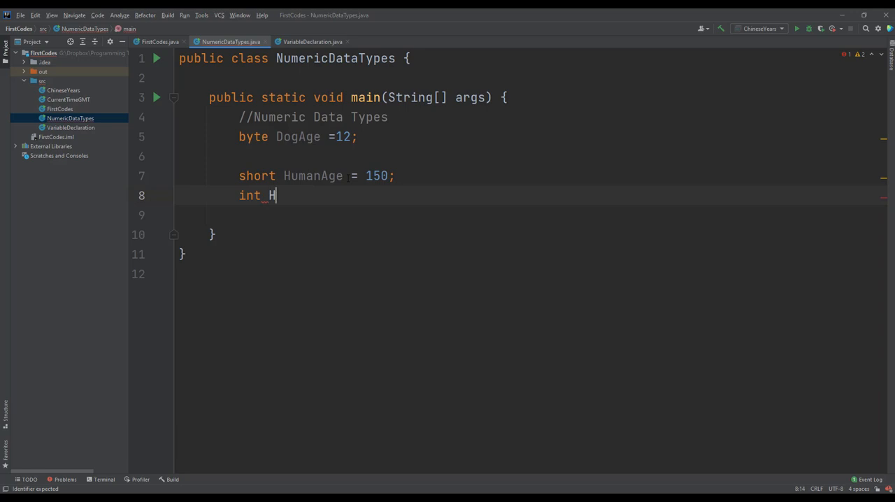
{"action": "type", "text": "umAge"}
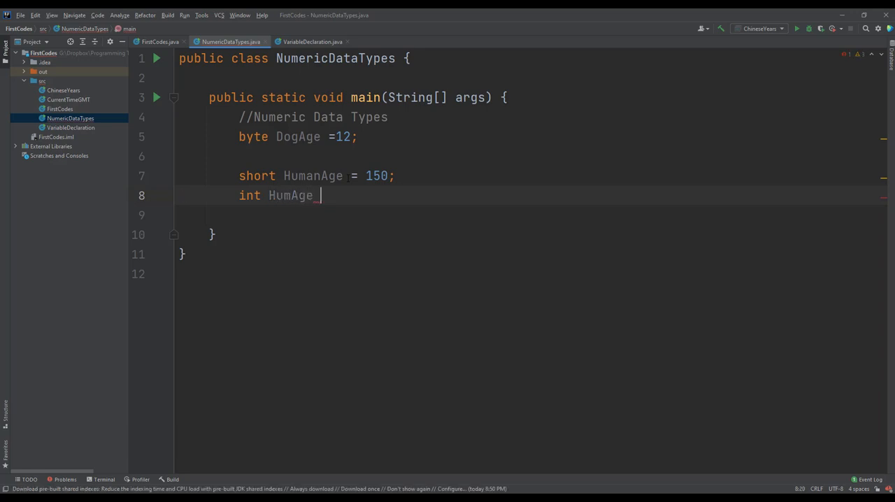
{"action": "type", "text": "= 150"}
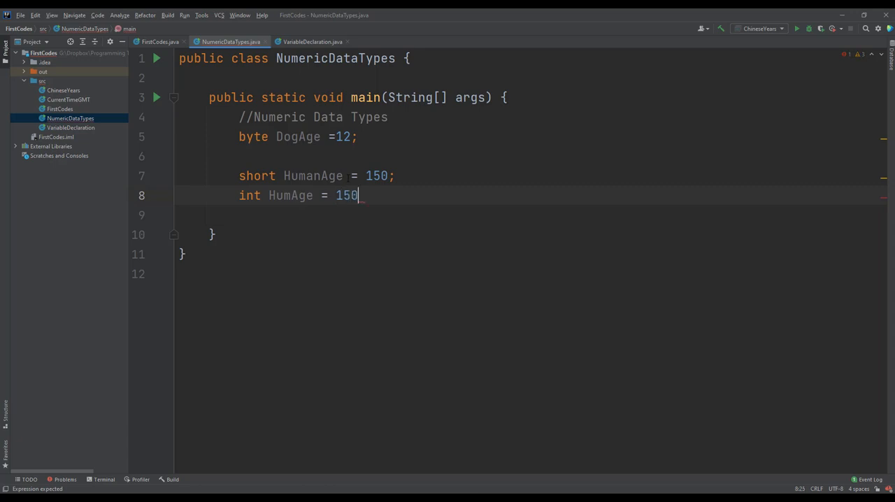
{"action": "type", "text": ";"}
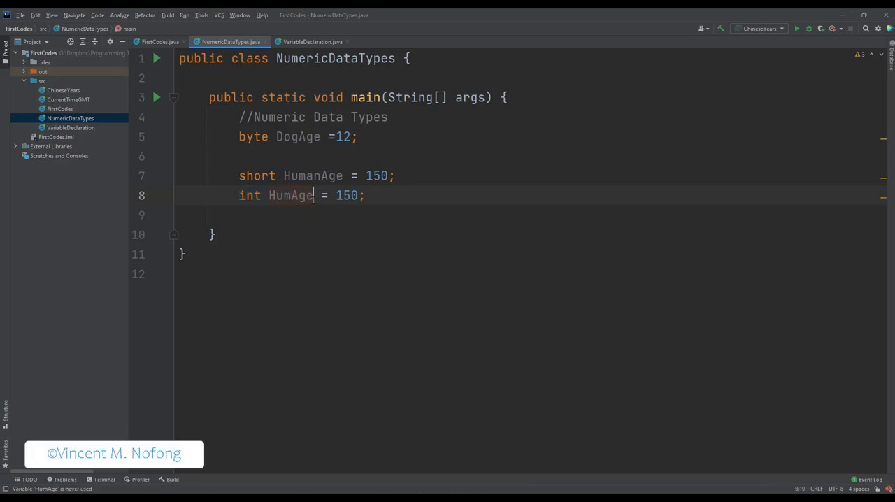
Change HumanAge's value to 32768 and its type from short to long
{"action": "double_click", "coordinate": [291, 195]}
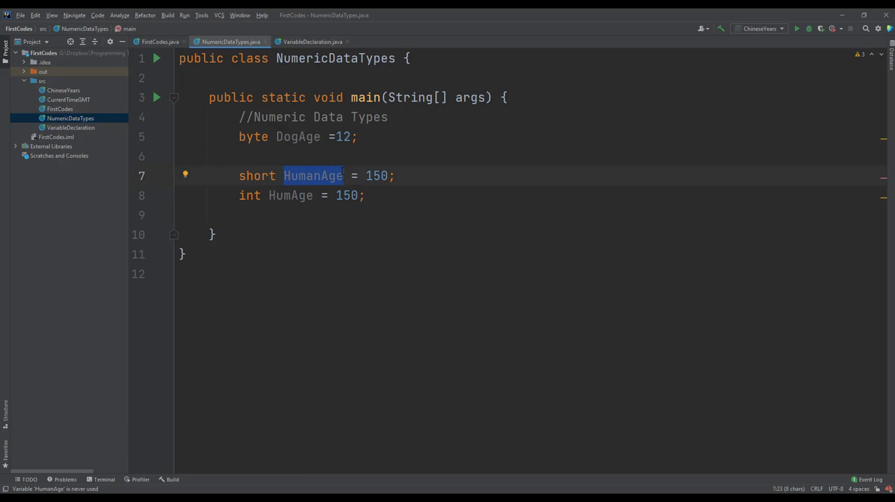
{"action": "double_click", "coordinate": [376, 175]}
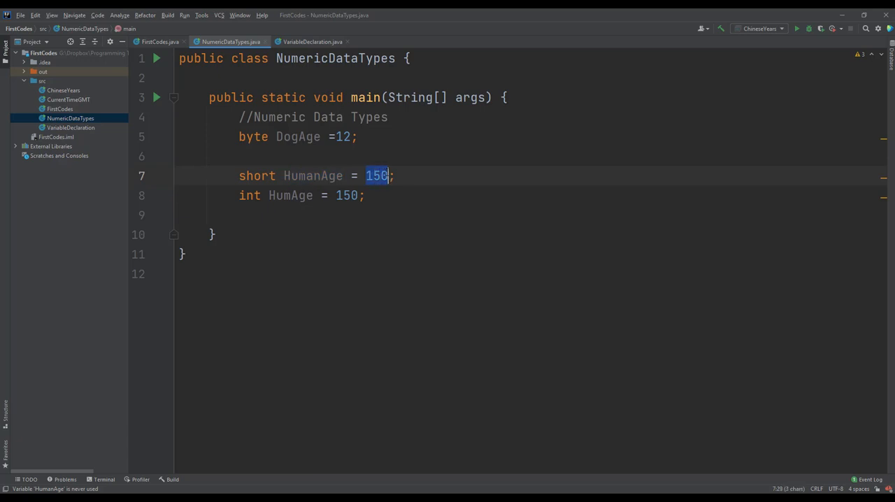
{"action": "type", "text": "3276"}
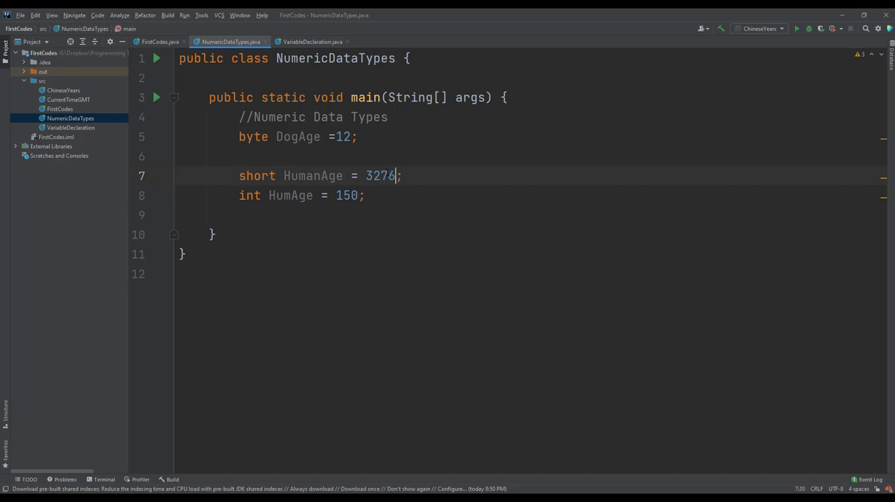
{"action": "type", "text": "8"}
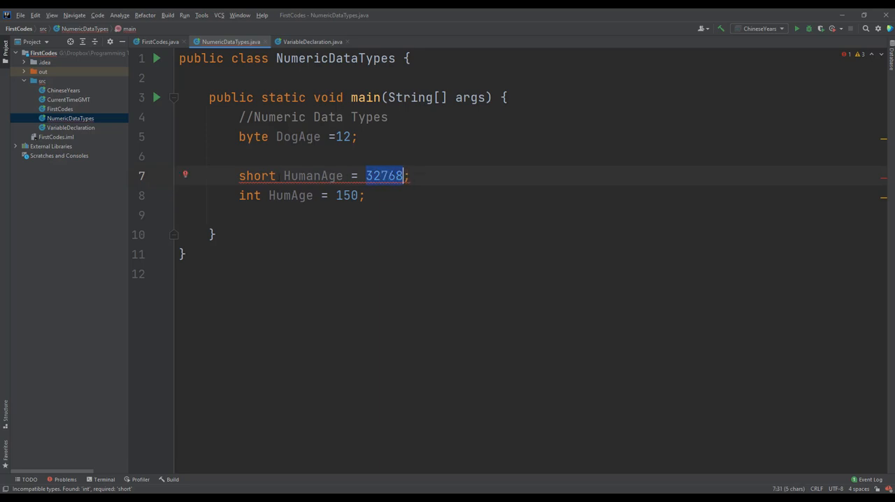
{"action": "double_click", "coordinate": [257, 176]}
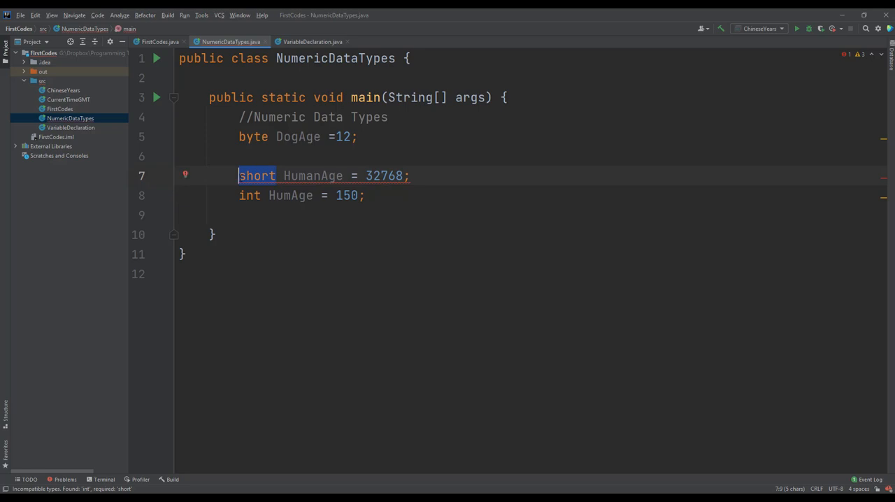
{"action": "type", "text": "int"}
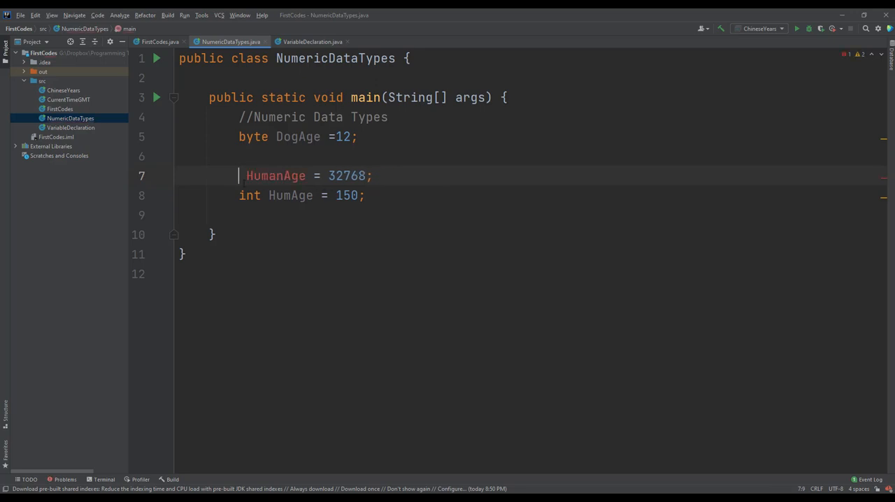
{"action": "type", "text": "long"}
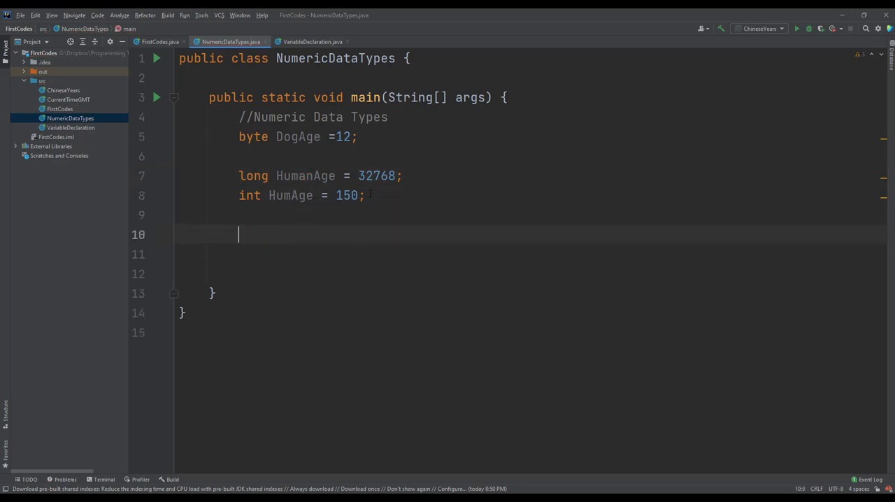
Declare double NumDouble = 3.6 on line 10 and move to the line's end
{"action": "type", "text": "double"}
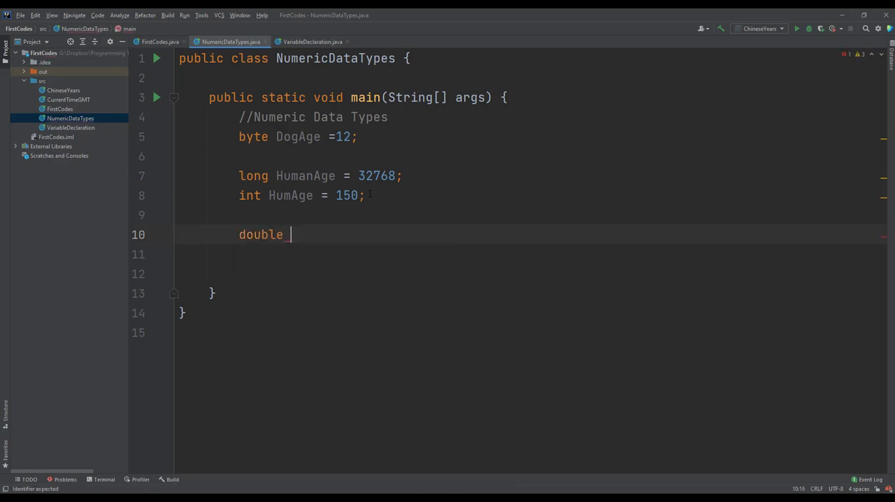
{"action": "type", "text": "Num"}
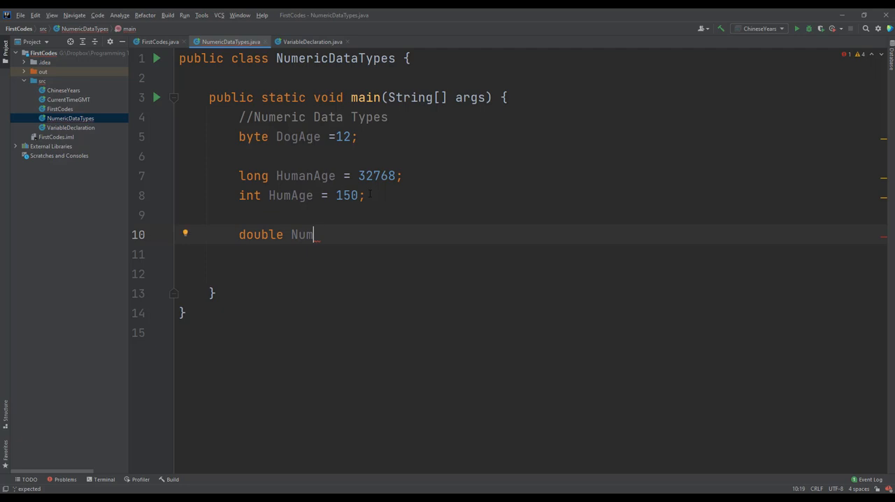
{"action": "type", "text": "Double ="}
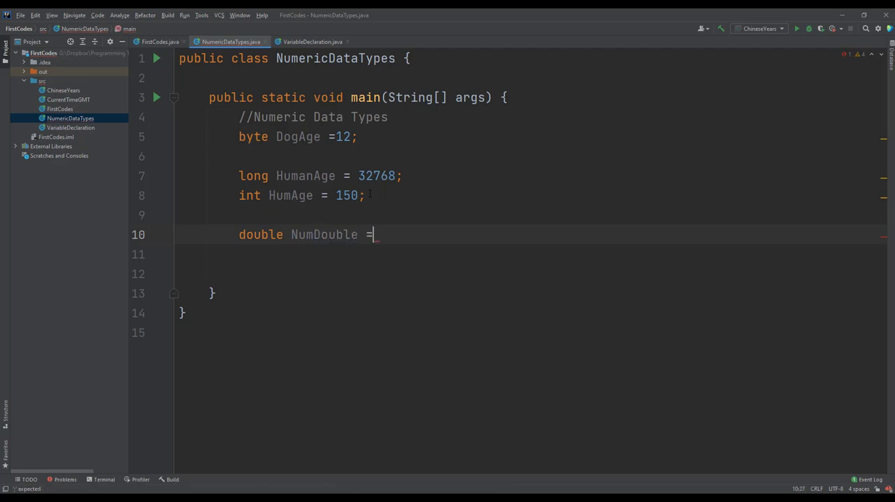
{"action": "type", "text": "3.6"}
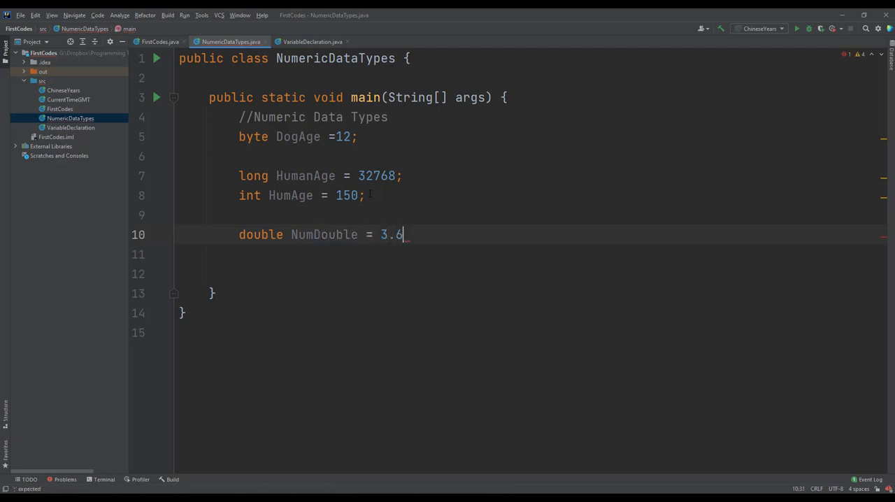
{"action": "type", "text": ";"}
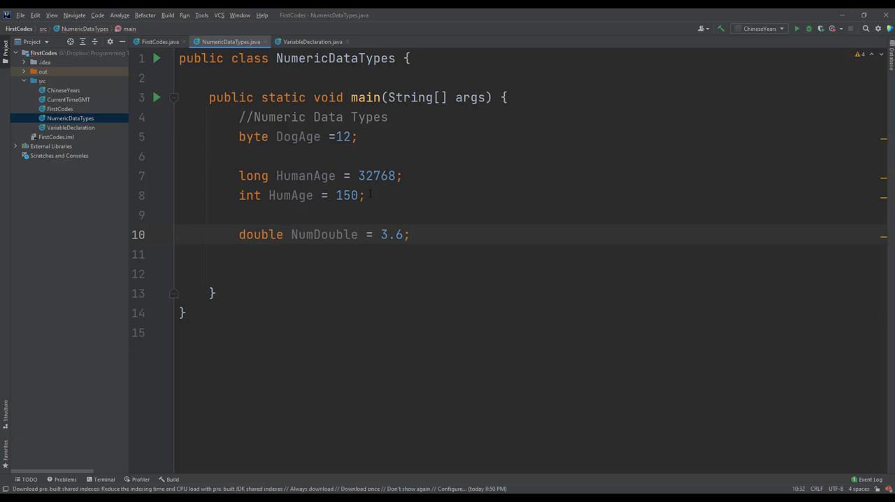
{"action": "left_click", "coordinate": [411, 234]}
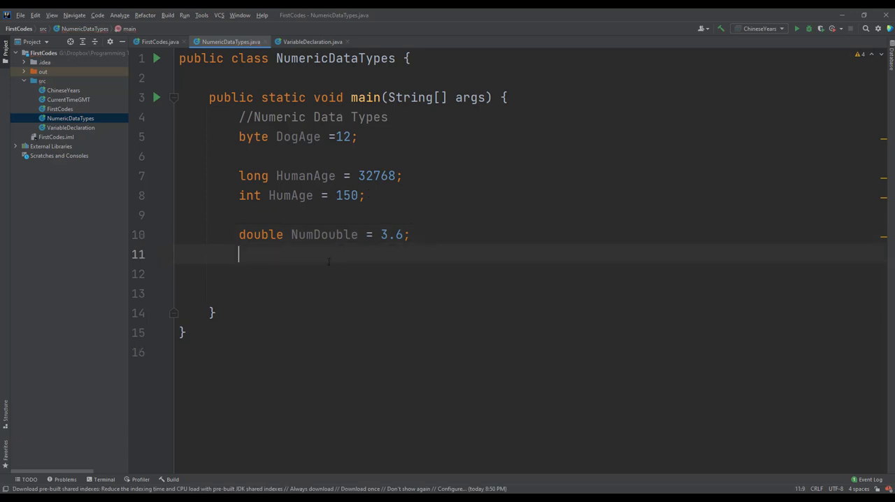
Declare float NumFloat, changing its value from 3.0 to 3.6f to fix the type error
{"action": "type", "text": "float"}
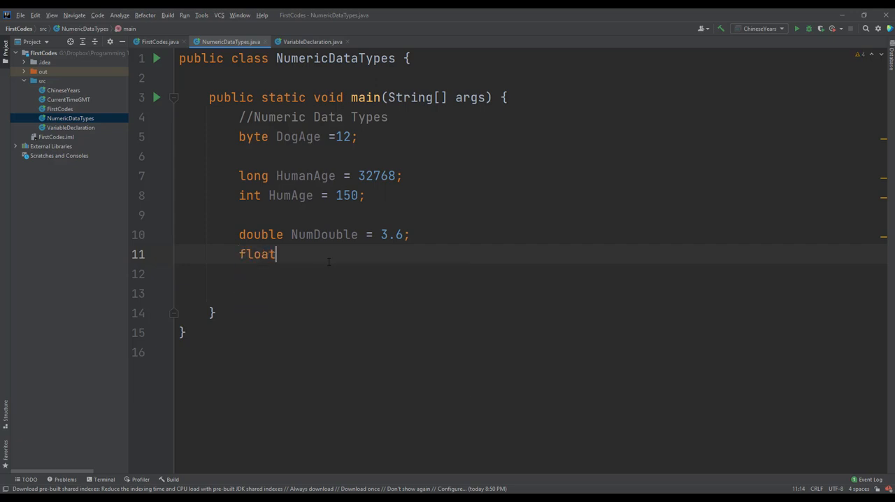
{"action": "type", "text": "_Numb"}
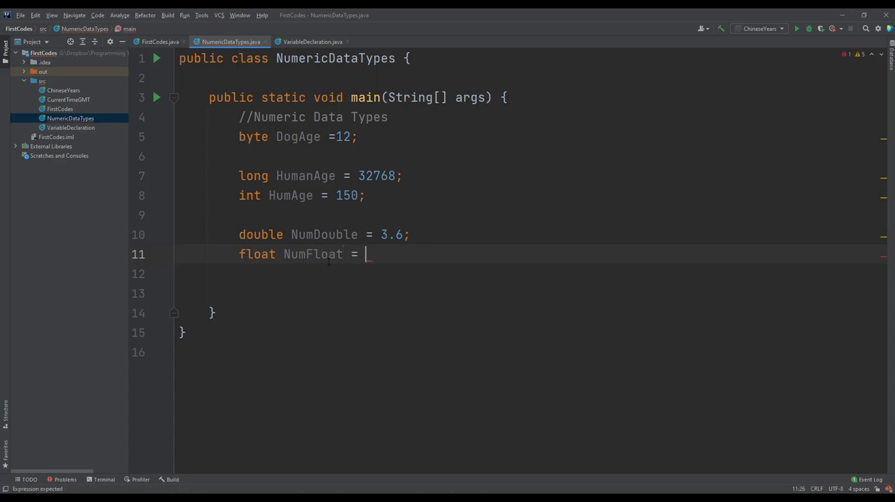
{"action": "type", "text": "3.0"}
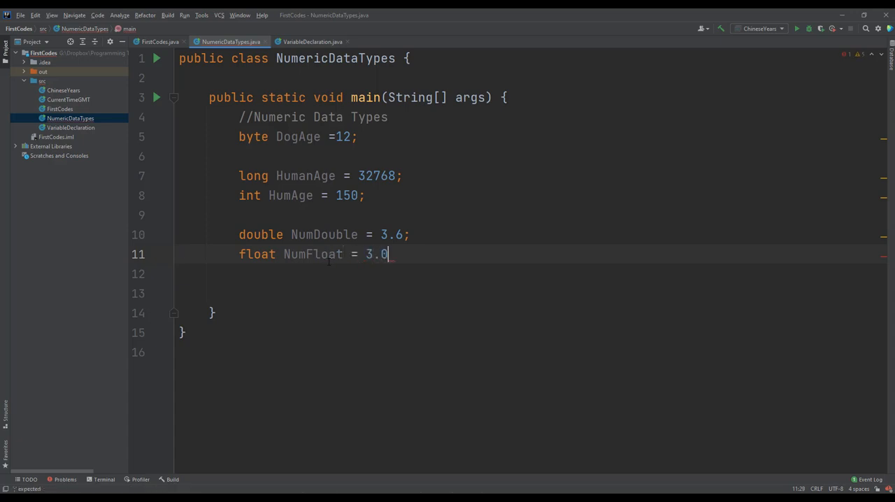
{"action": "type", "text": ";"}
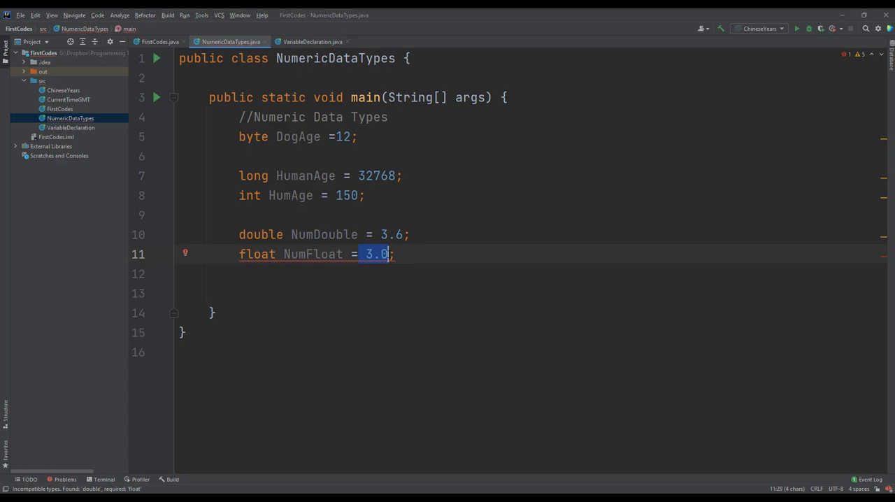
{"action": "key", "text": "Backspace"}
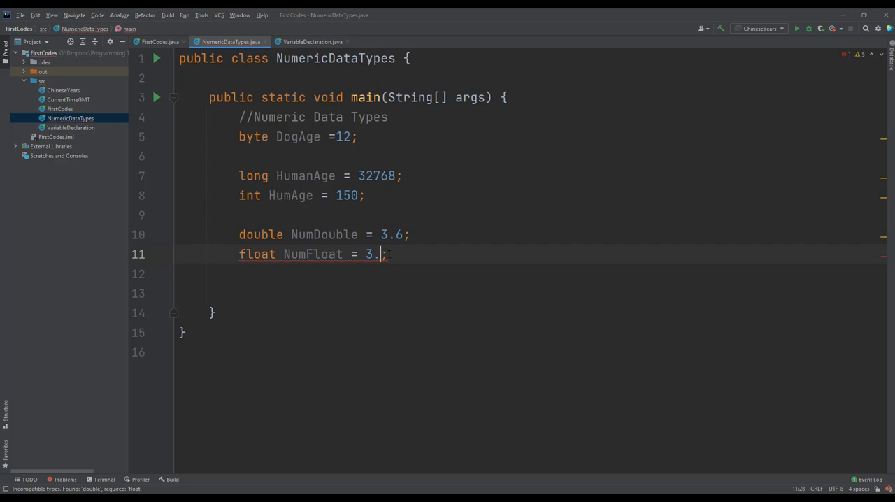
{"action": "type", "text": "6"}
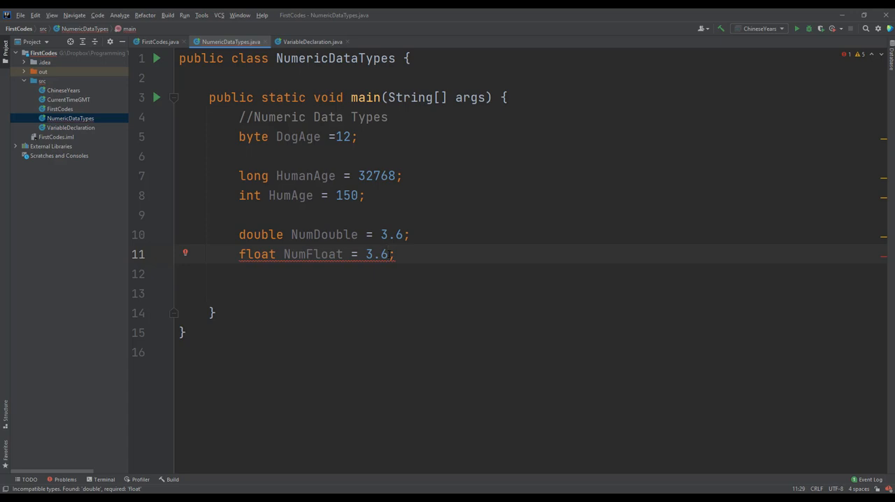
{"action": "type", "text": "f"}
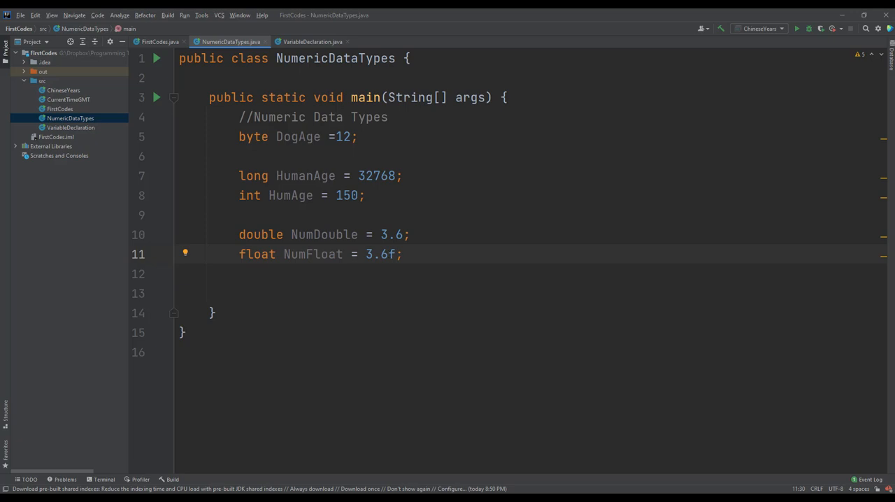
{"action": "double_click", "coordinate": [375, 253]}
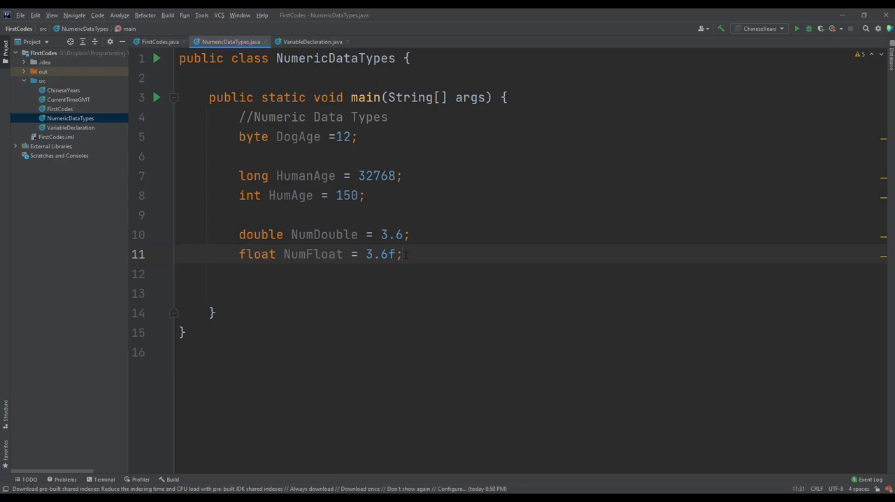
Declare float NumFloat2 = (float) 3.6 on line 12 and open a blank line below
{"action": "type", "text": "f"}
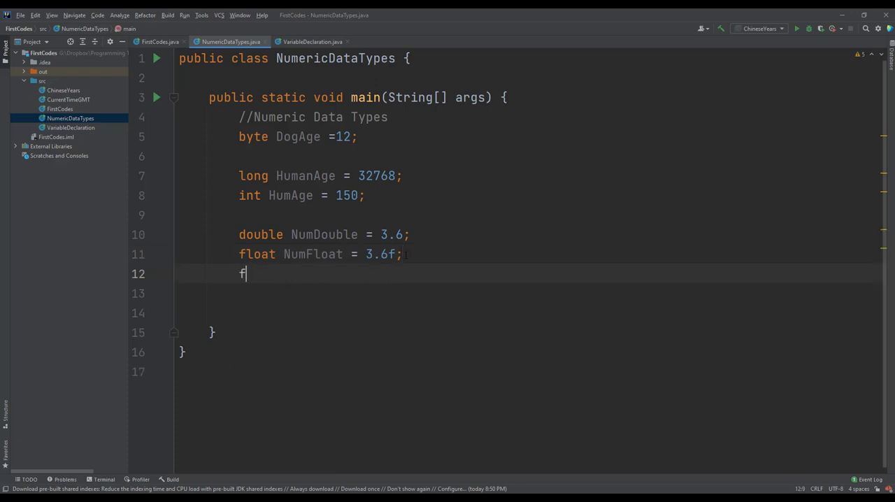
{"action": "type", "text": "loat N"}
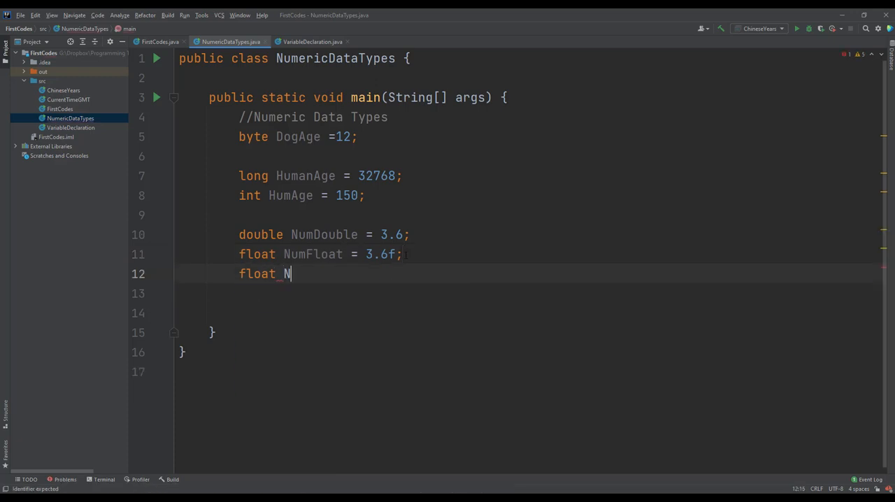
{"action": "type", "text": "umFloat"}
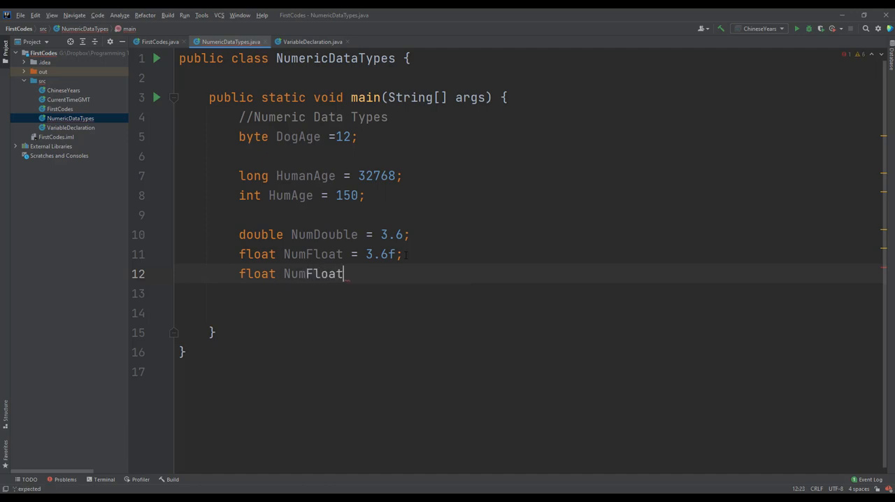
{"action": "type", "text": "2 ="}
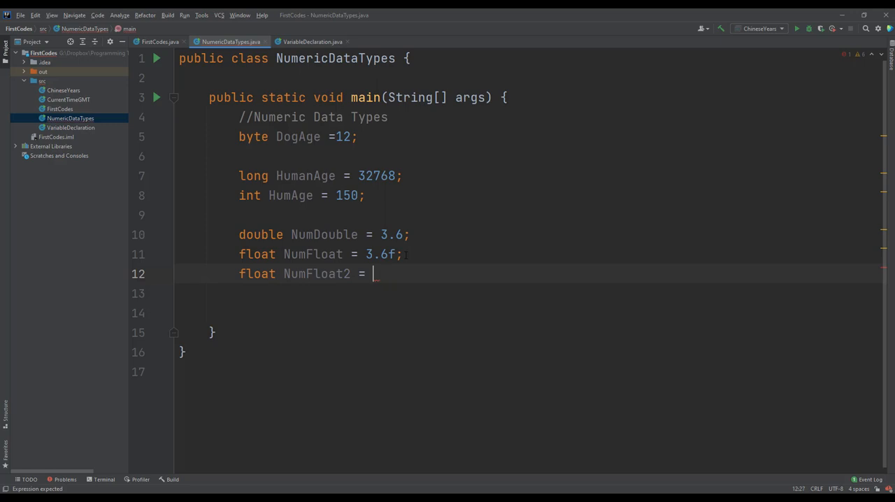
{"action": "type", "text": "(f)"}
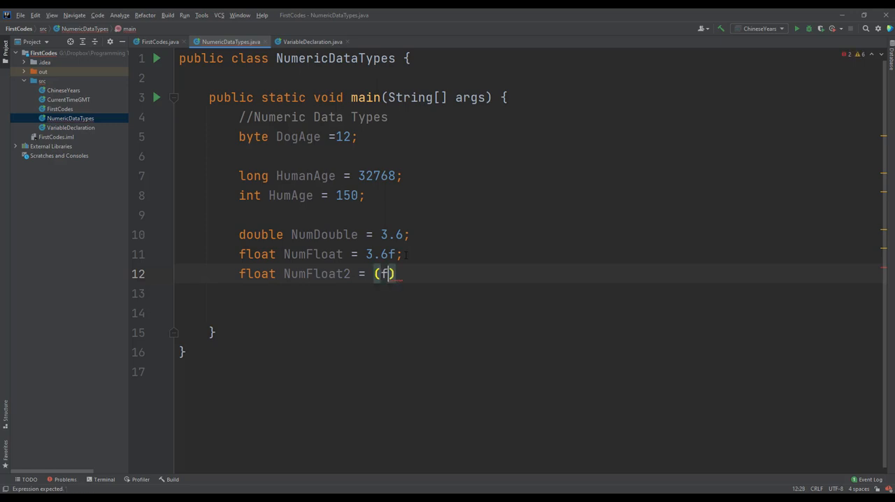
{"action": "type", "text": "loat)"}
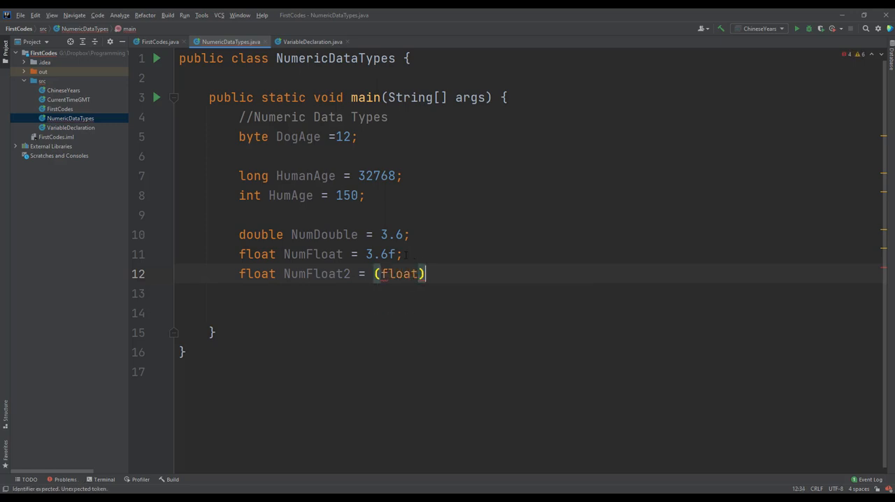
{"action": "type", "text": "3.6"}
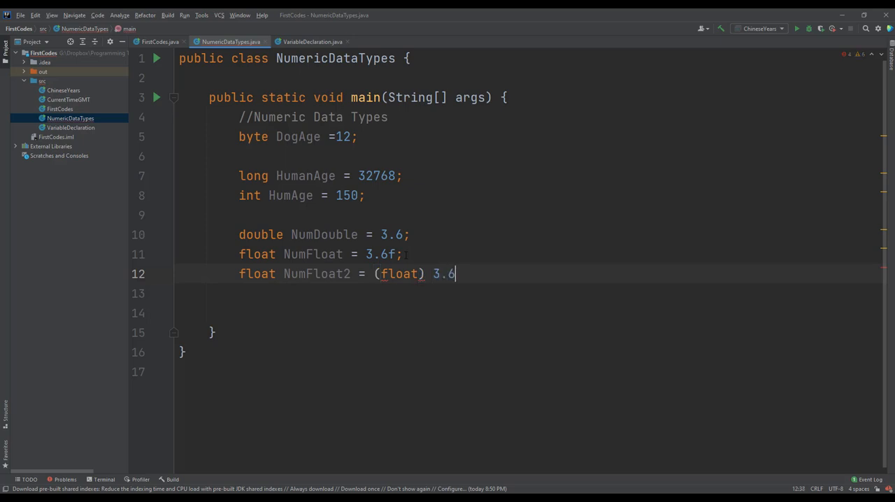
{"action": "type", "text": ";"}
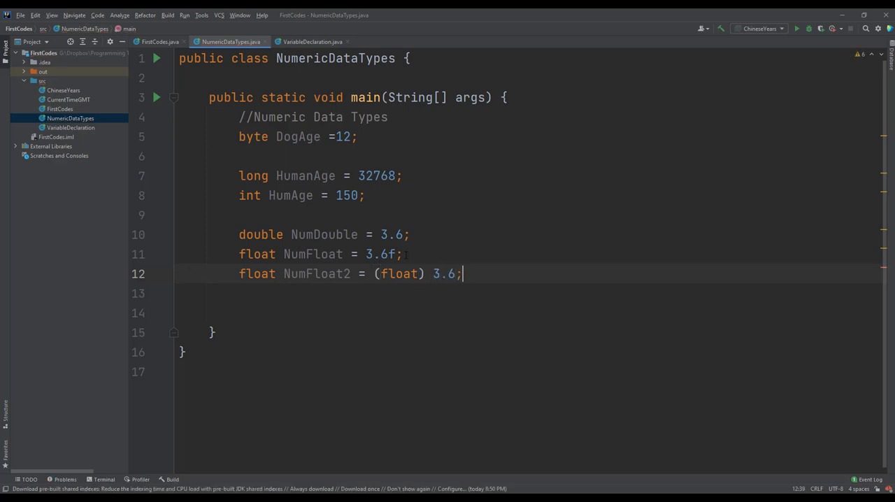
{"action": "key", "text": "Enter"}
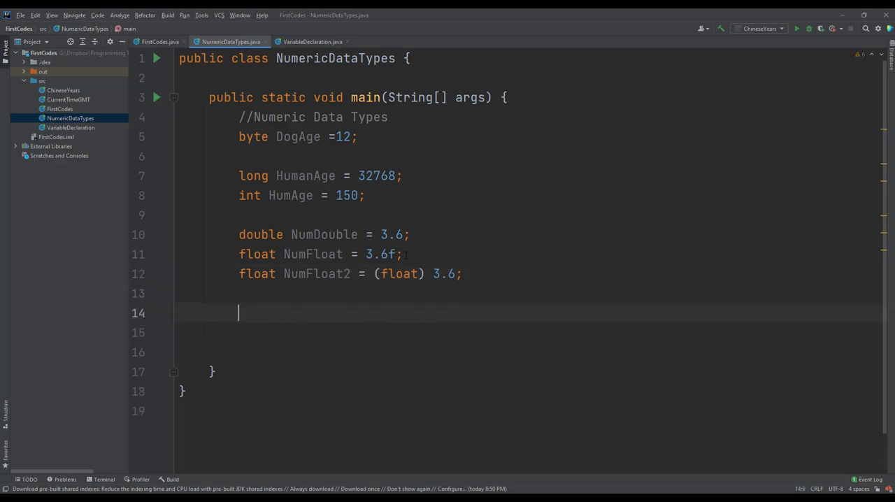
Print DogAge, HumanAge and NumFloat2 with sout, then run main to output 12, 32768, 3.6
{"action": "type", "text": "sou"}
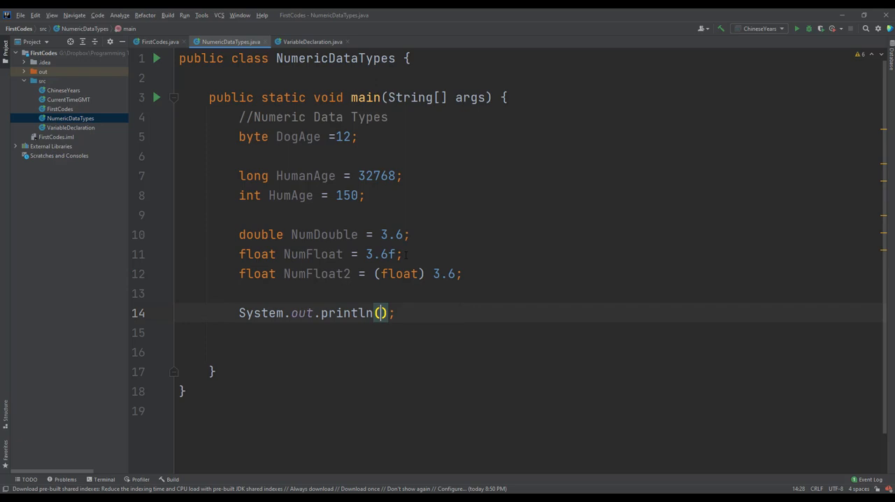
{"action": "type", "text": "D"}
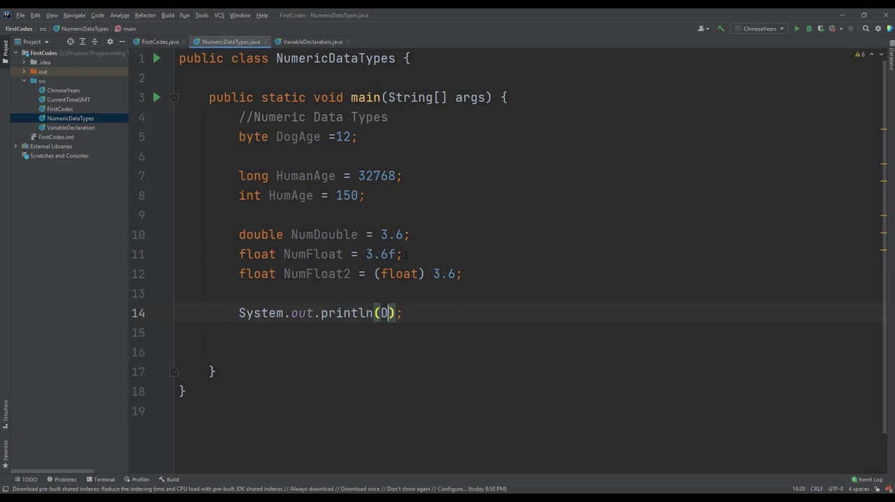
{"action": "type", "text": "ogAge"}
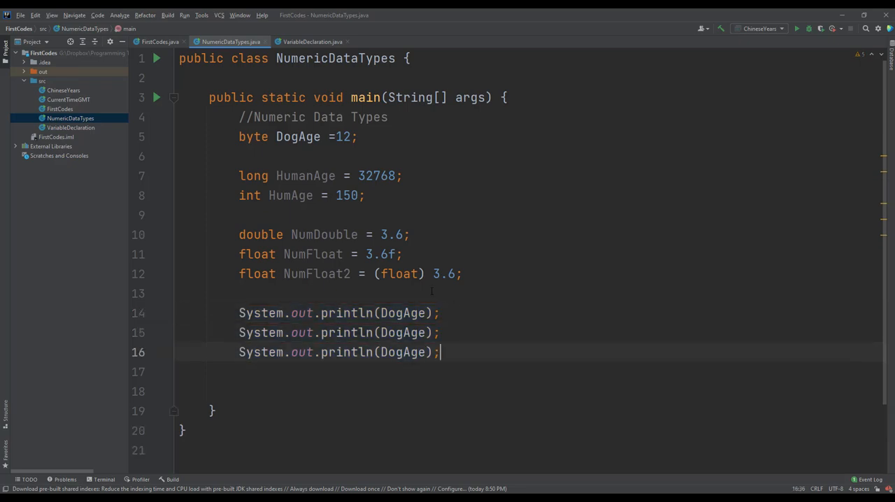
{"action": "double_click", "coordinate": [401, 332]}
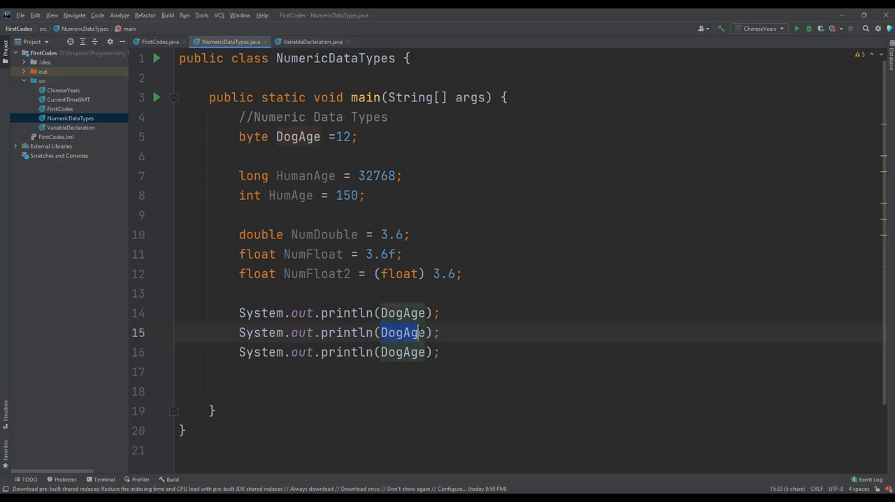
{"action": "type", "text": "Human"}
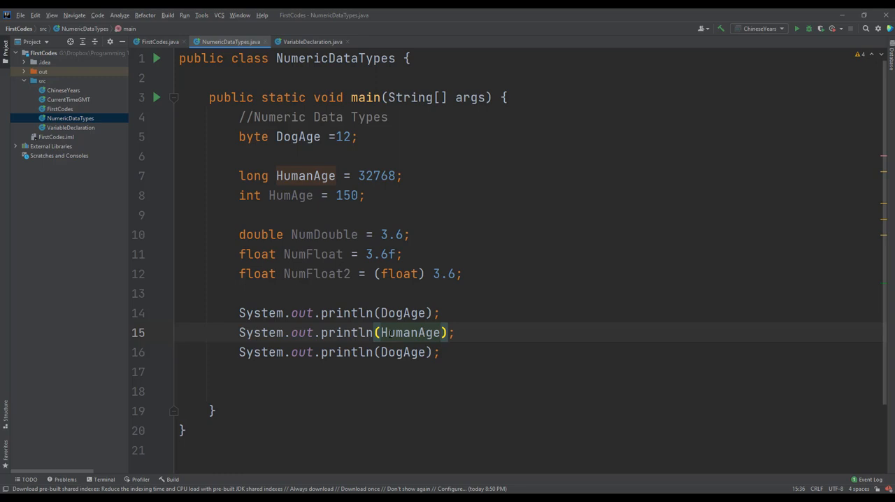
{"action": "double_click", "coordinate": [403, 352]}
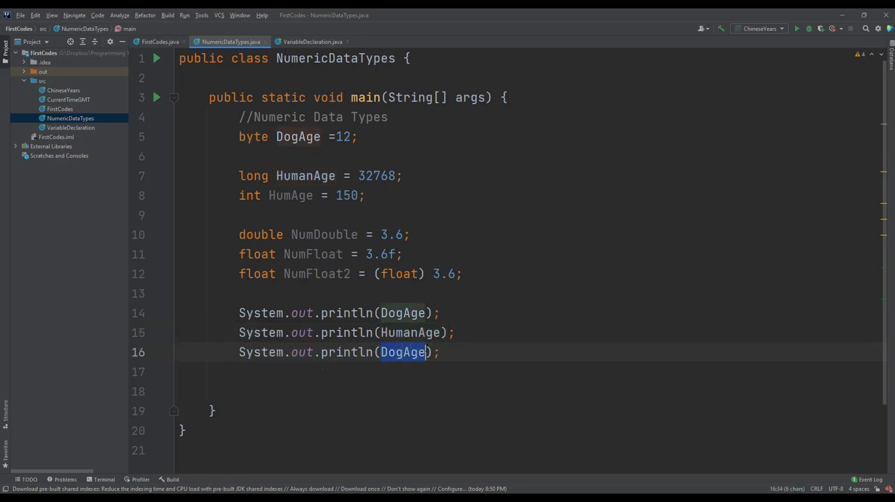
{"action": "type", "text": "NumFloat2"}
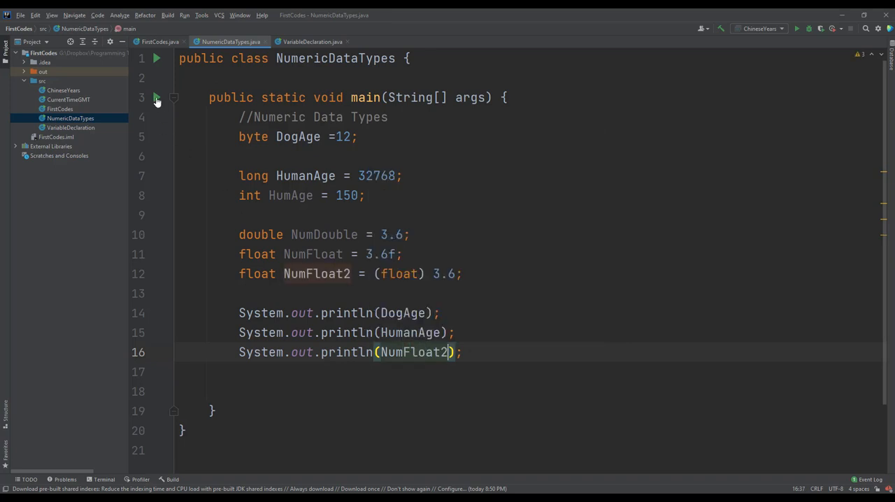
{"action": "mouse_move", "coordinate": [194, 103]}
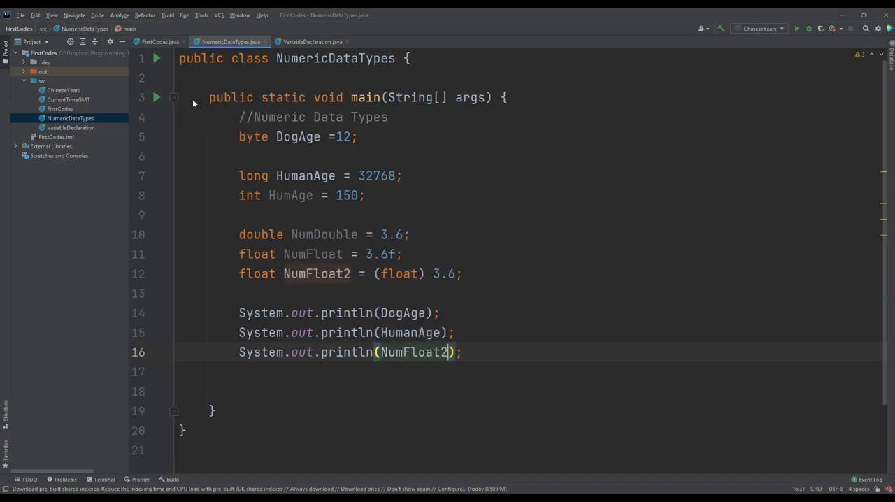
{"action": "left_click", "coordinate": [797, 28]}
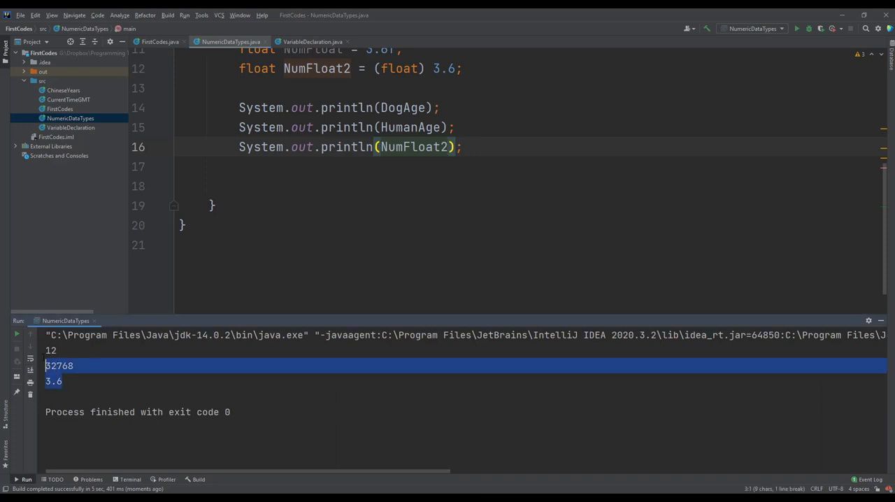